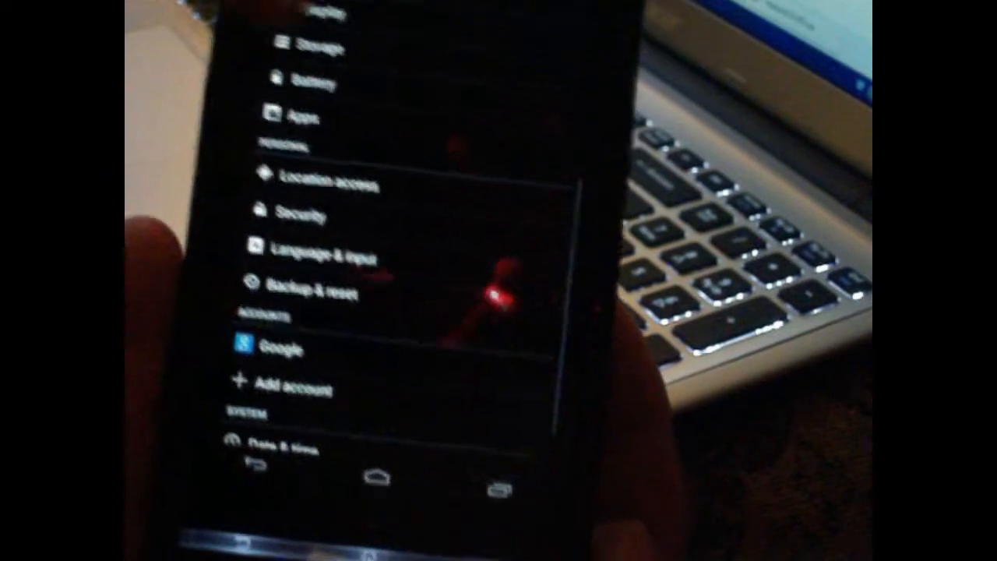
scroll(down, 3)
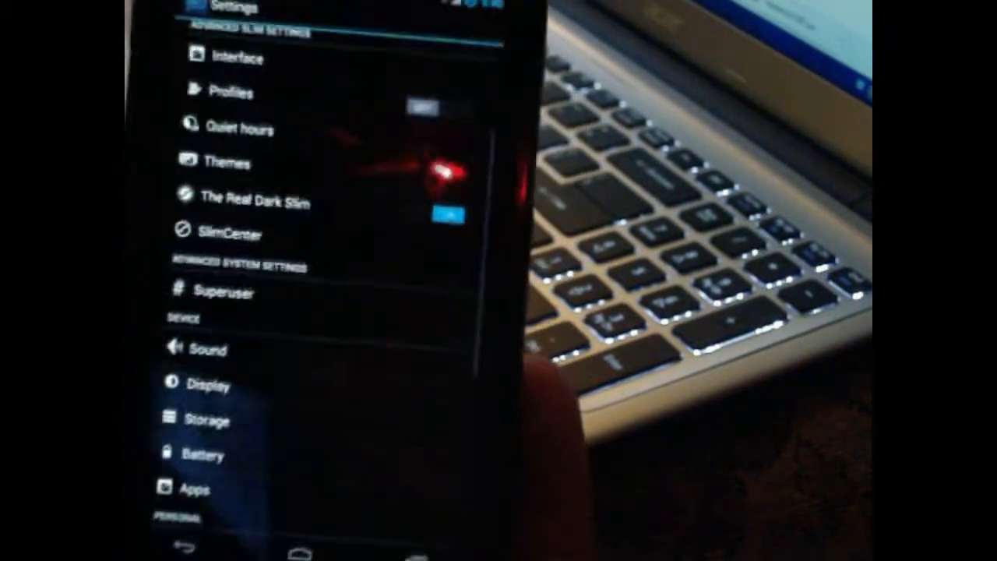
scroll(down, 3)
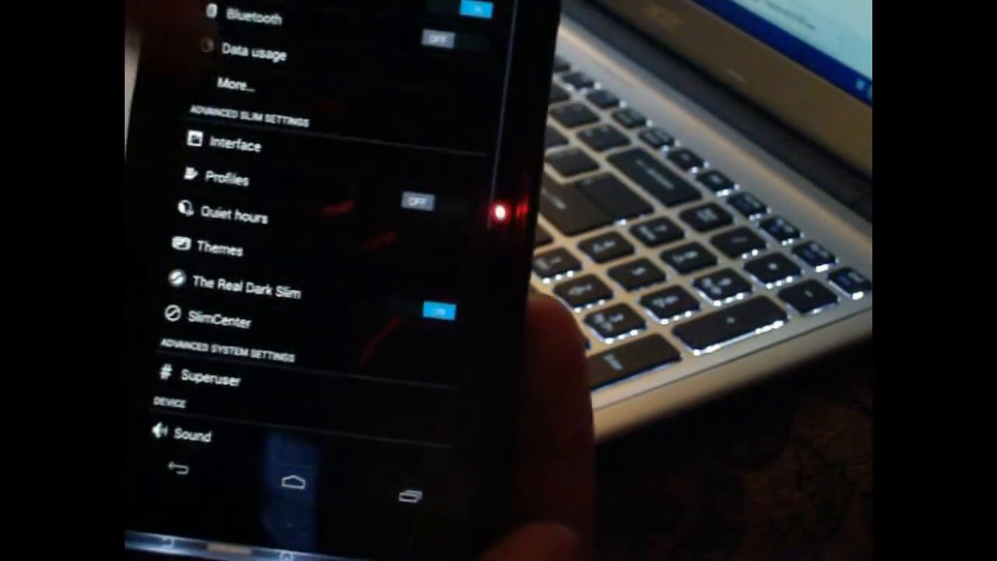